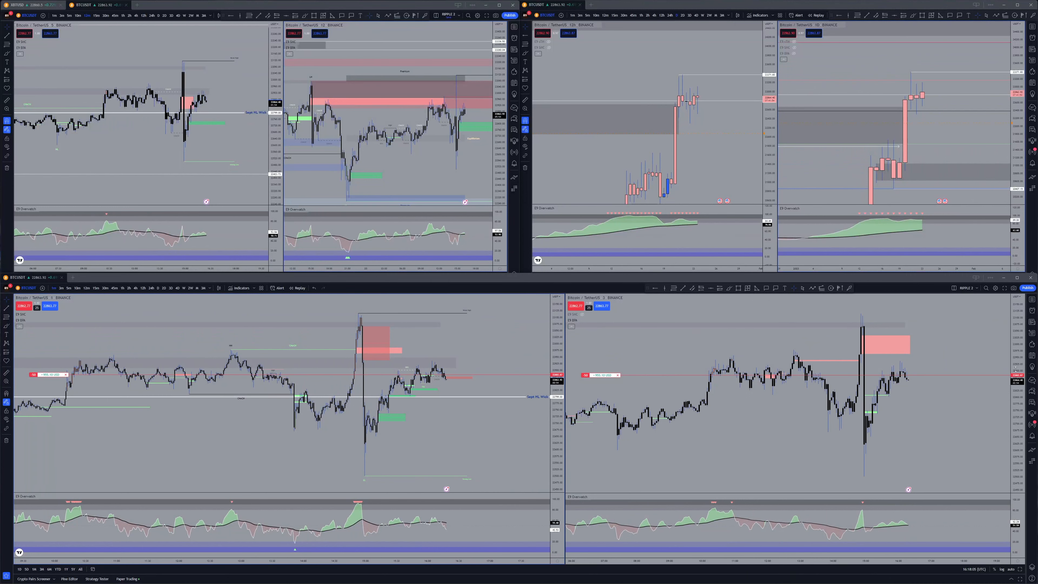
# Step: Show the paper trading Account History listing each balance before and after
pyautogui.click(94, 309)
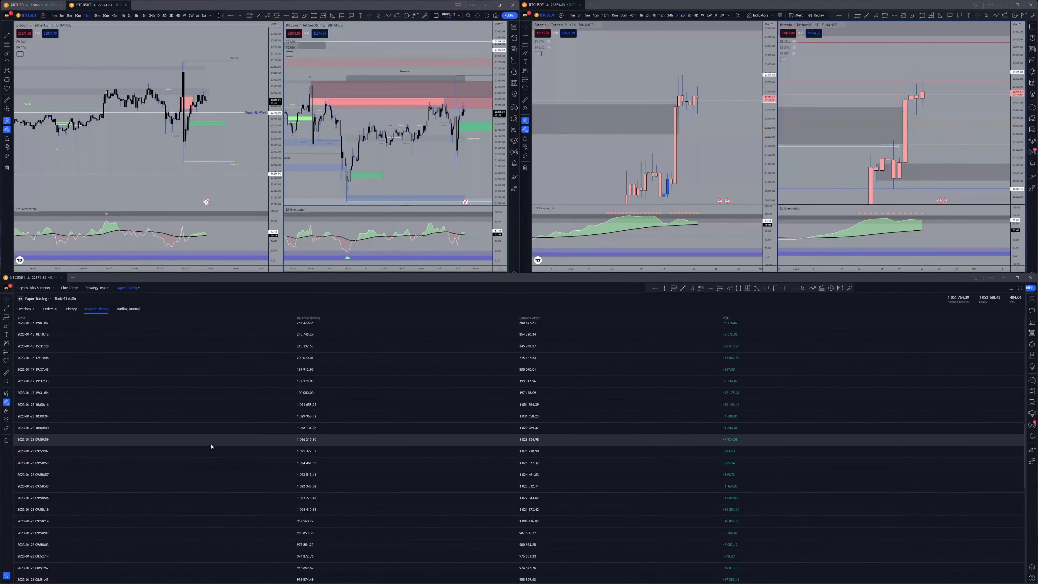
pyautogui.scroll(3)
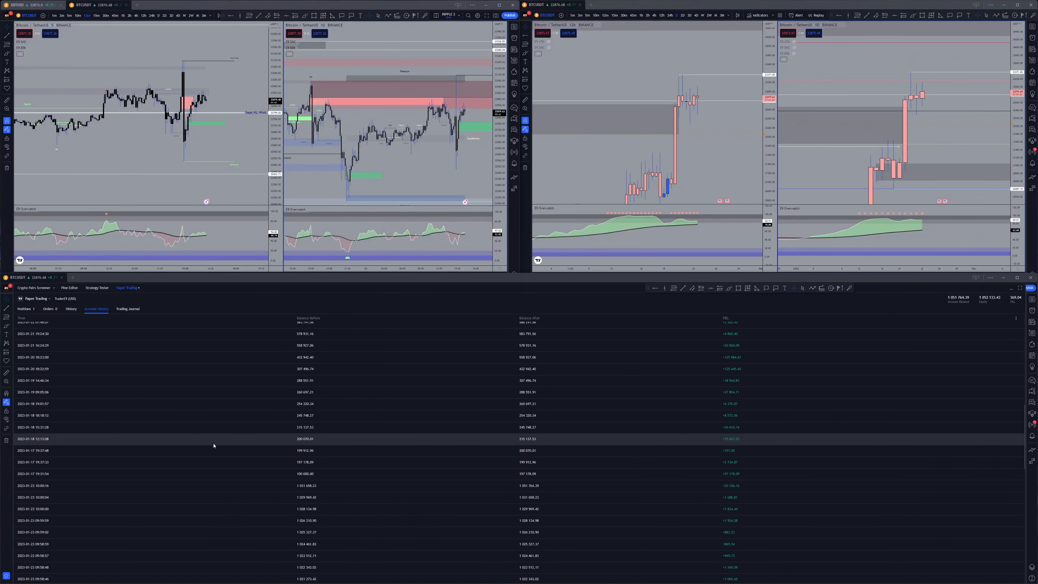
pyautogui.scroll(3)
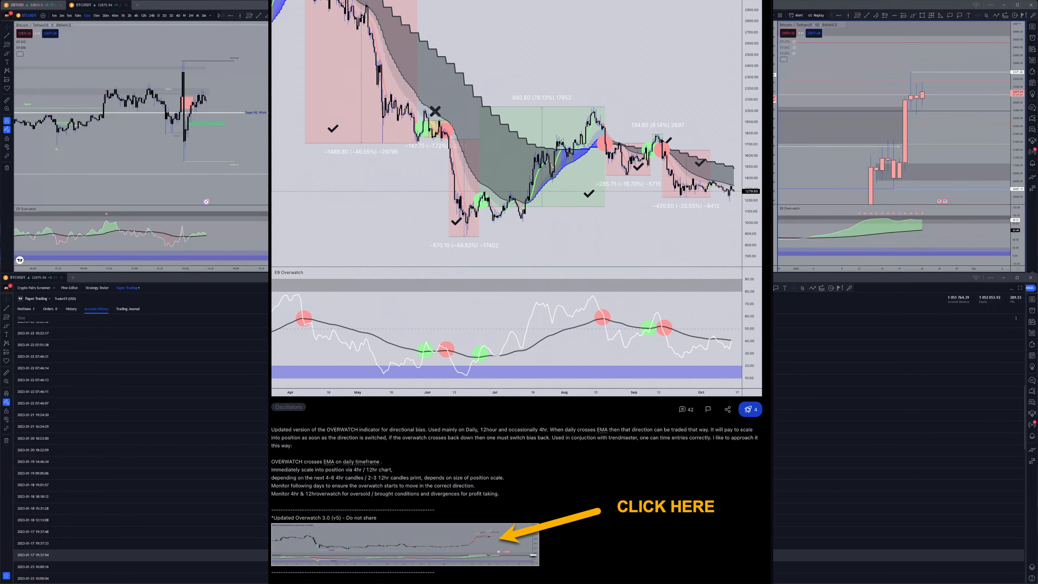
# Step: Maximize the Paper Trading panel so the Account History table fills the whole window
pyautogui.scroll(-3)
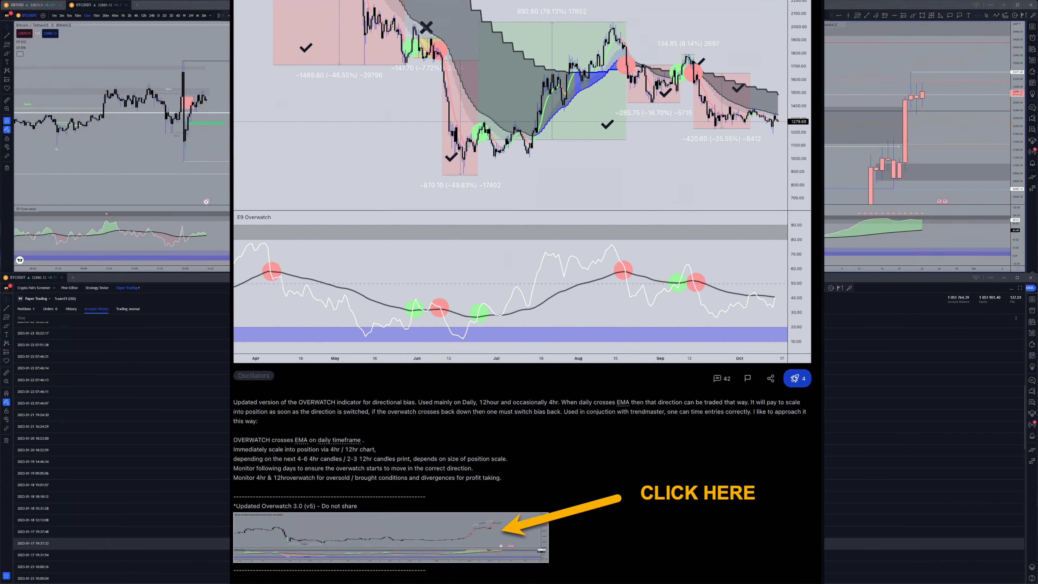
pyautogui.scroll(-3)
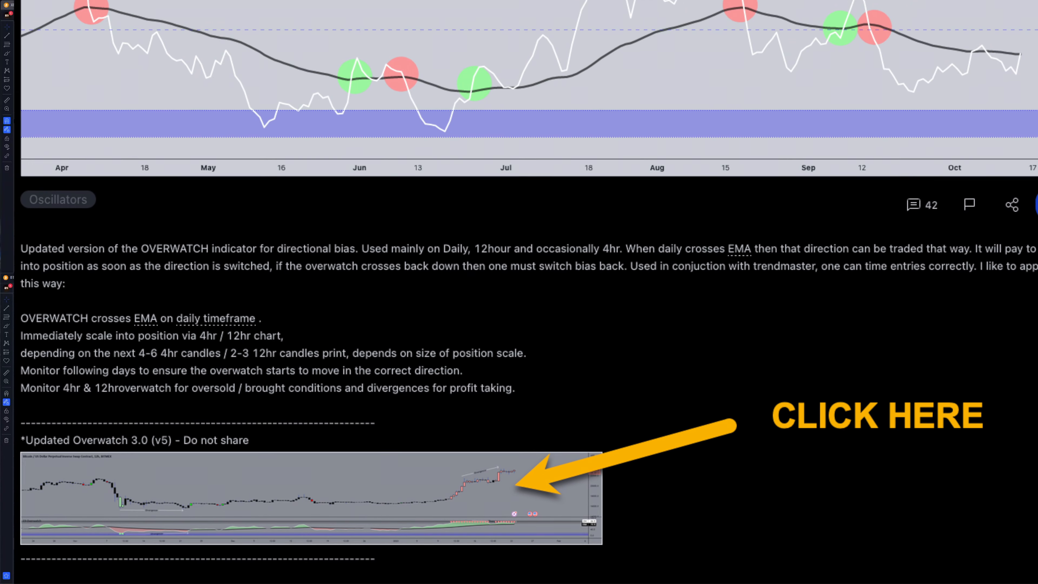
pyautogui.click(311, 496)
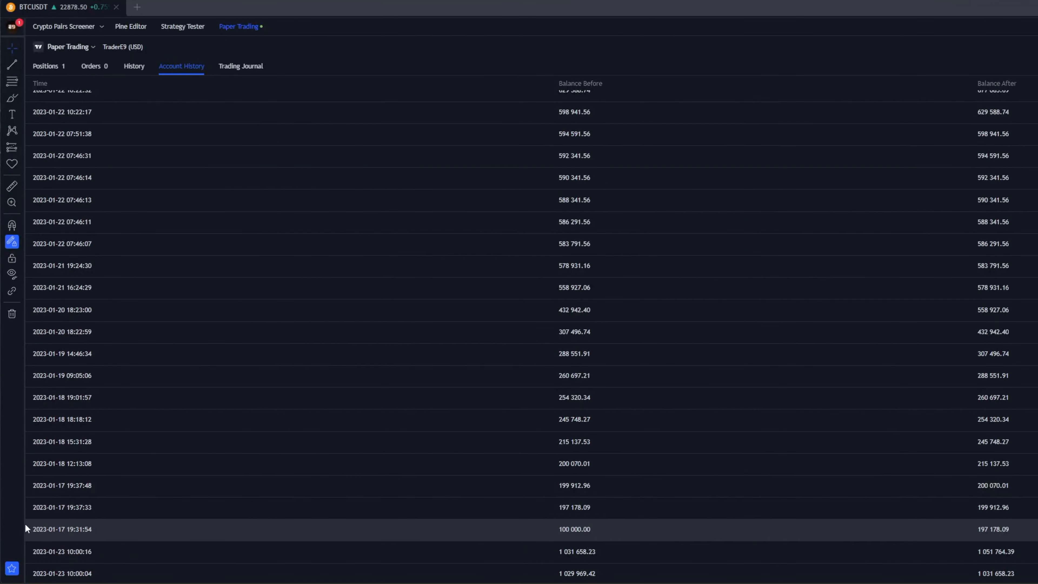
pyautogui.moveTo(60, 544)
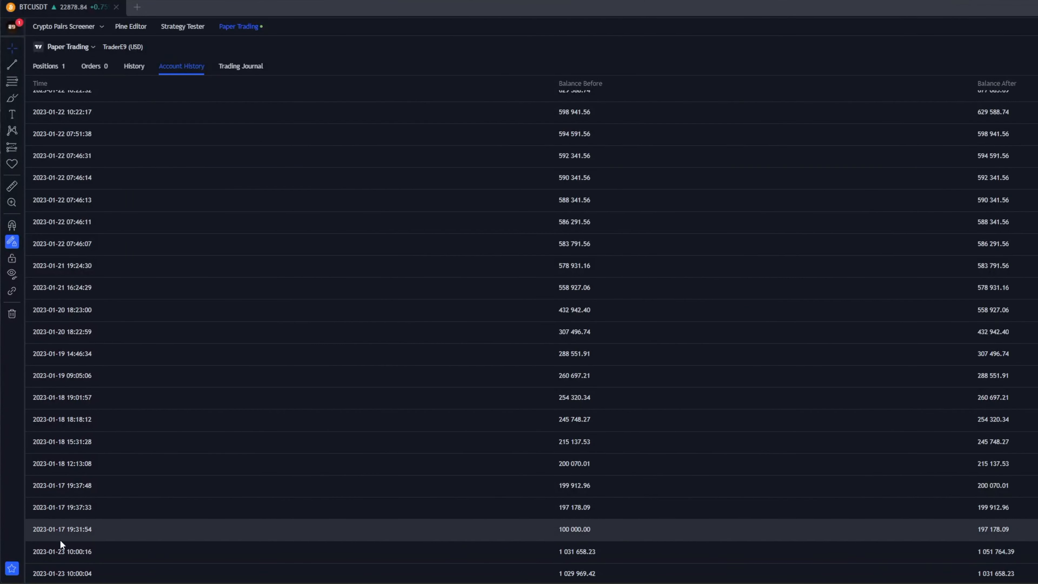
# Step: Scroll the history from the 100 000 start to January 22 balances above 830 000
pyautogui.scroll(-3)
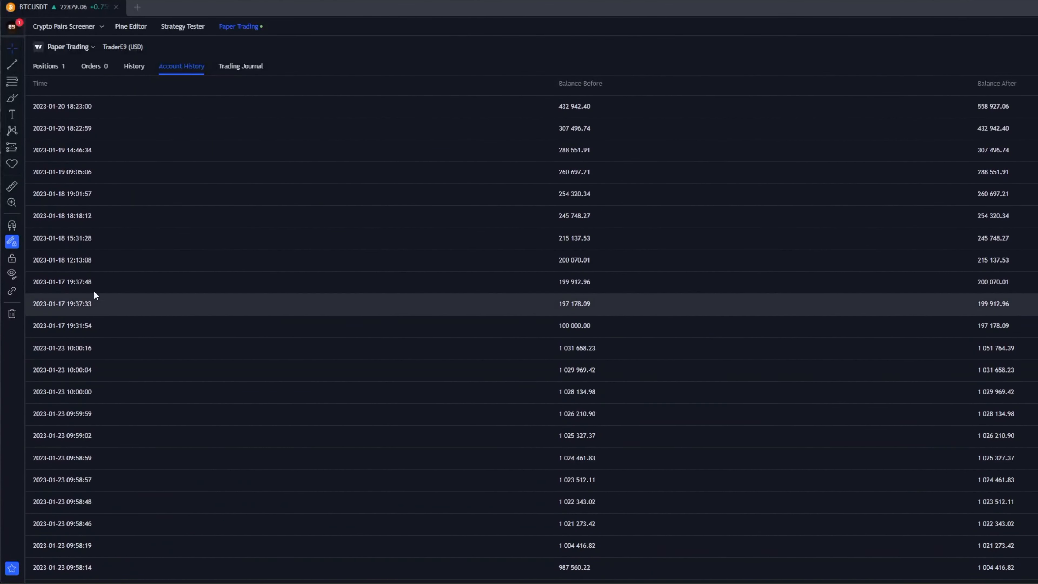
pyautogui.scroll(-3)
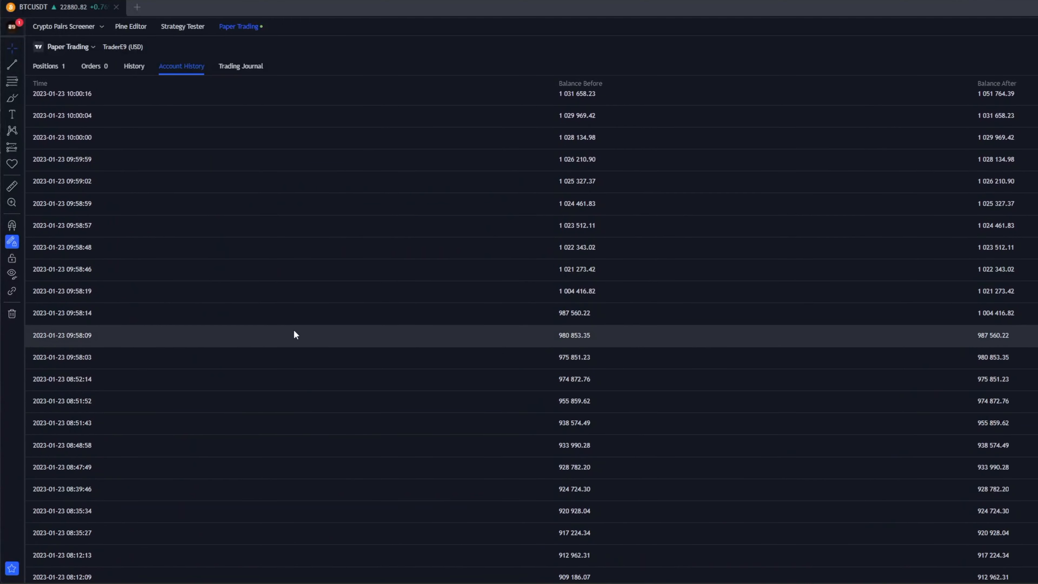
pyautogui.scroll(3)
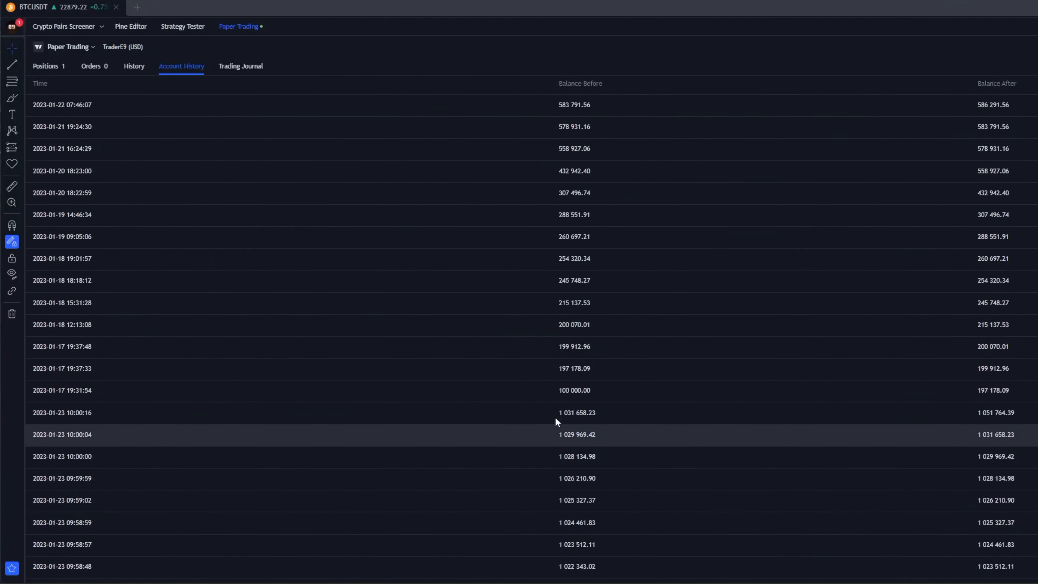
pyautogui.scroll(3)
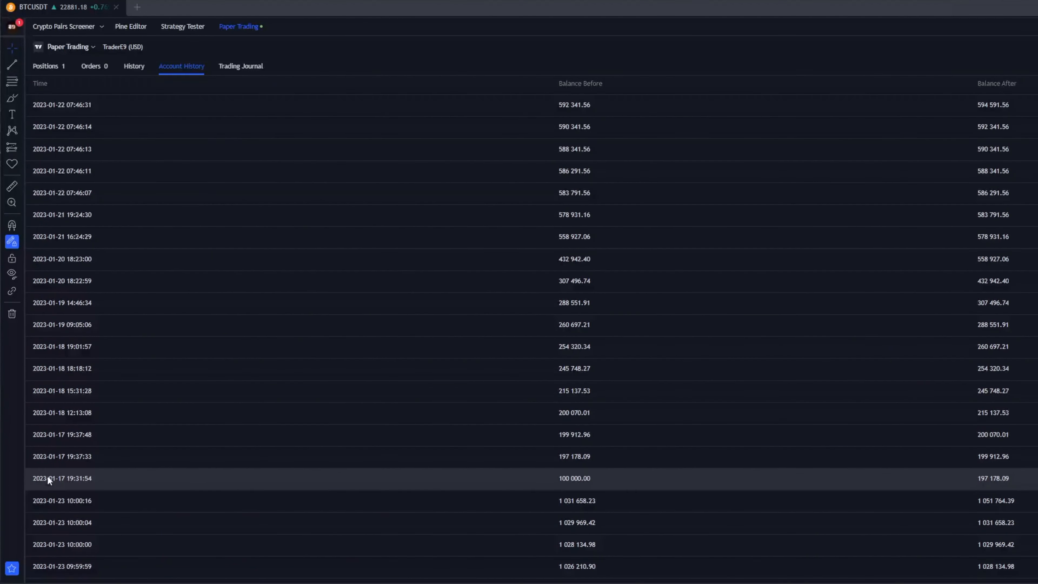
pyautogui.moveTo(1033, 469)
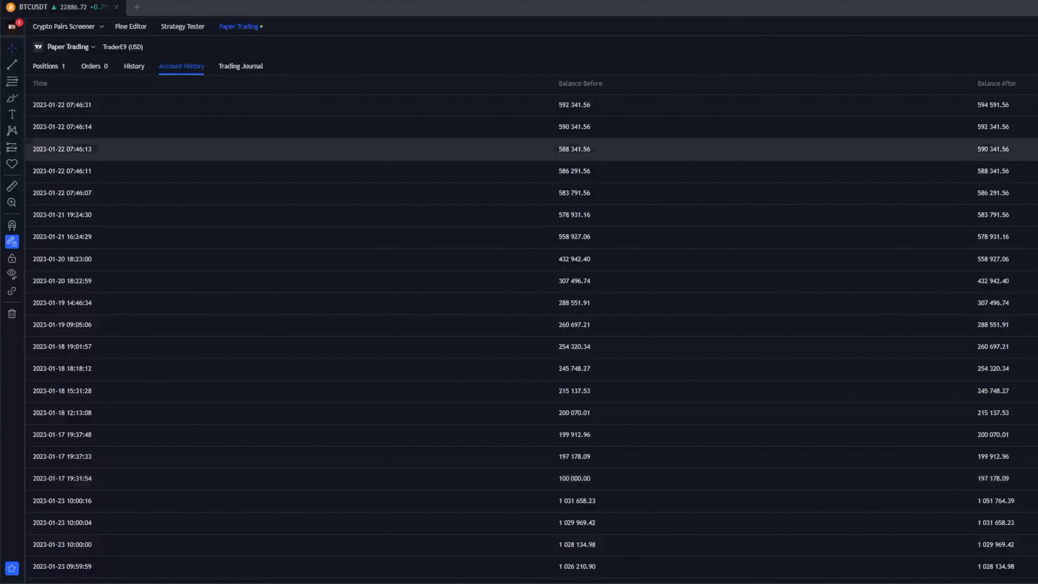
pyautogui.scroll(3)
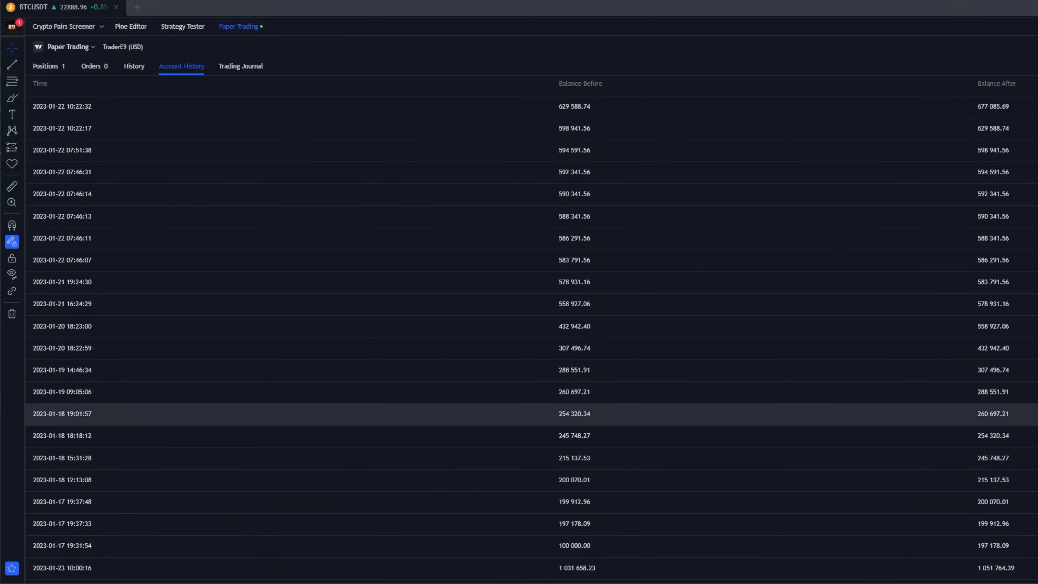
pyautogui.scroll(3)
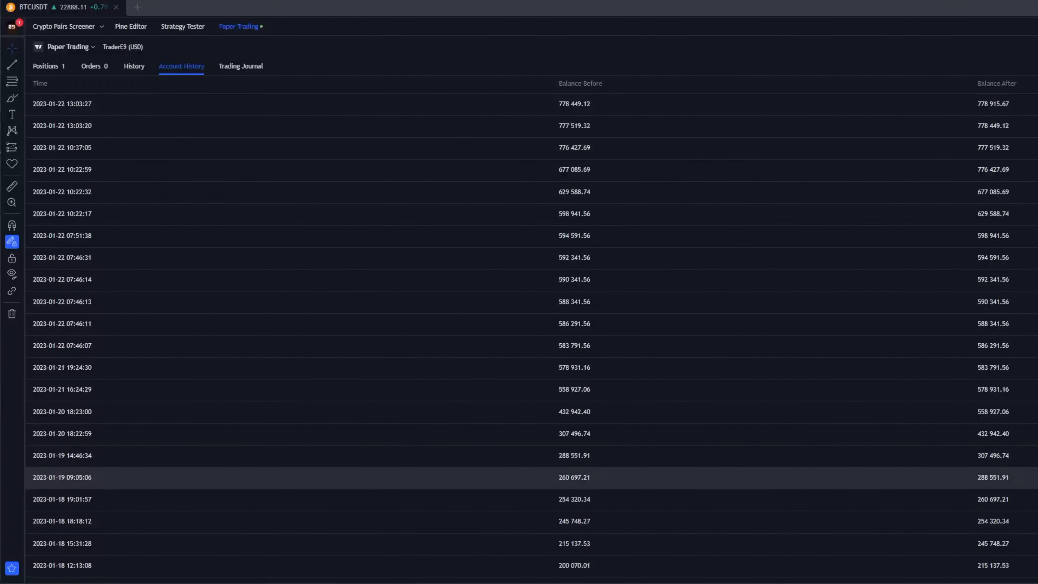
pyautogui.scroll(3)
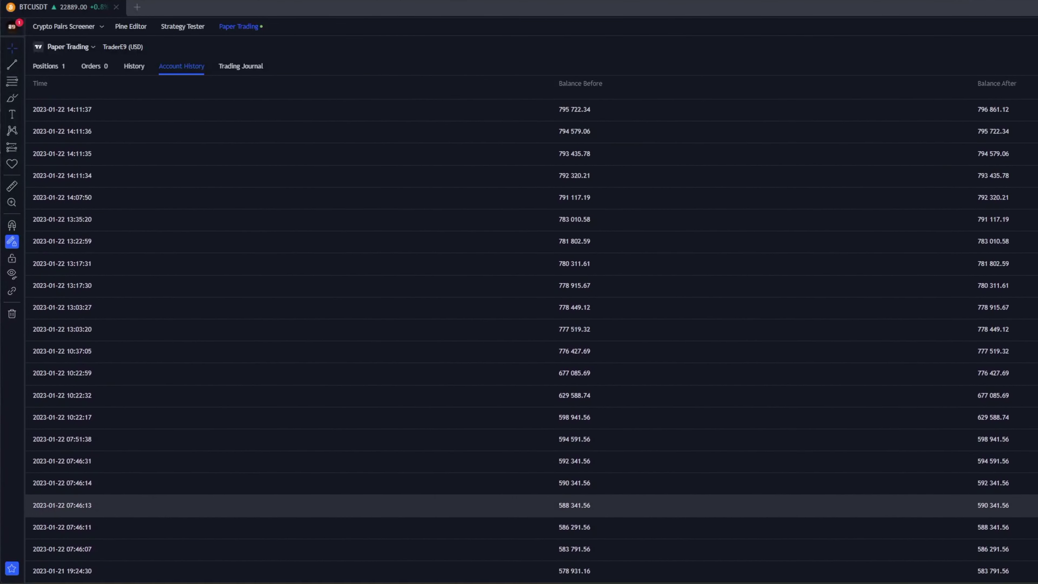
pyautogui.scroll(3)
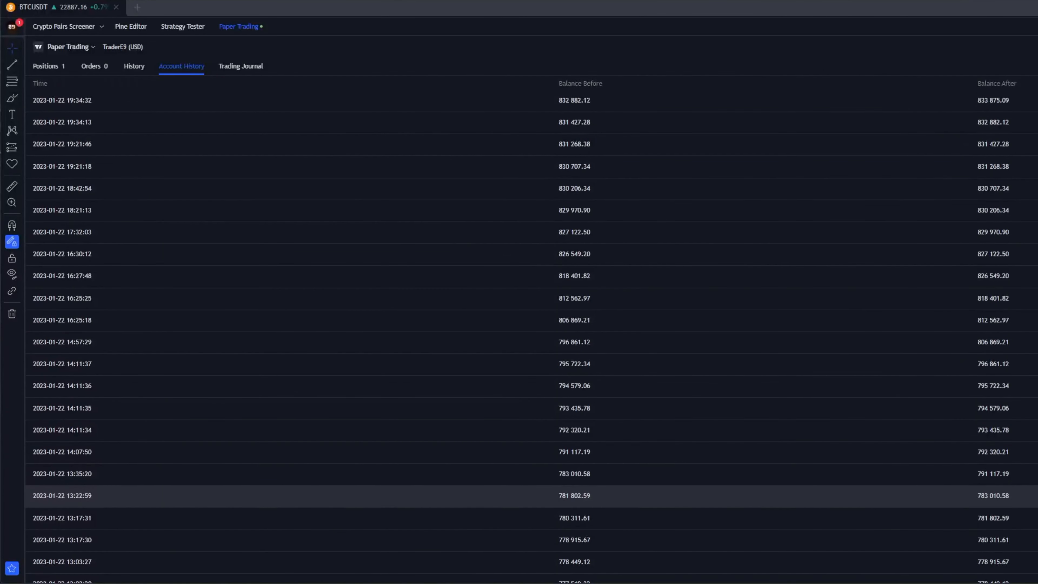
pyautogui.moveTo(766, 342)
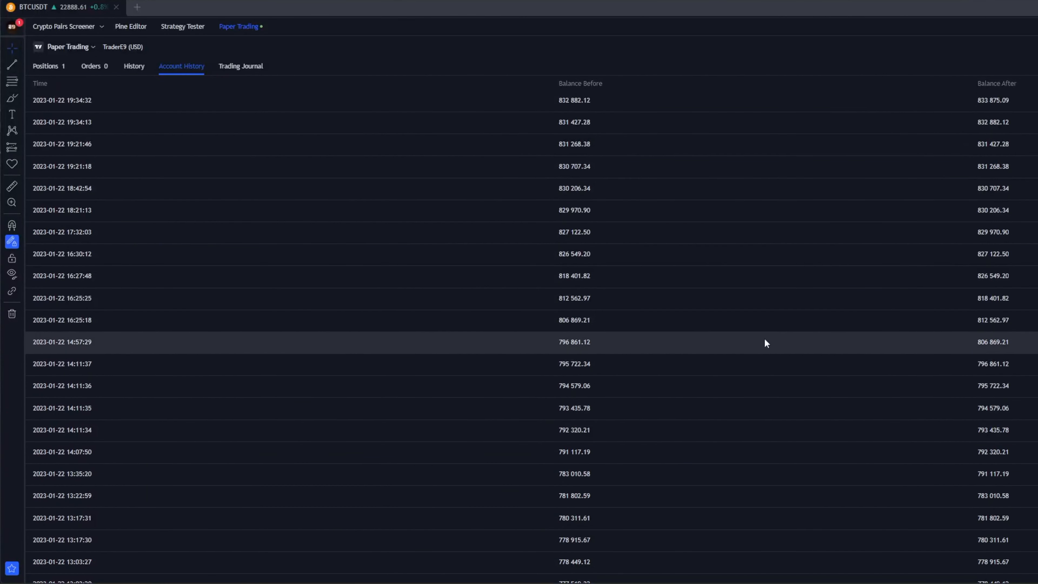
pyautogui.moveTo(723, 357)
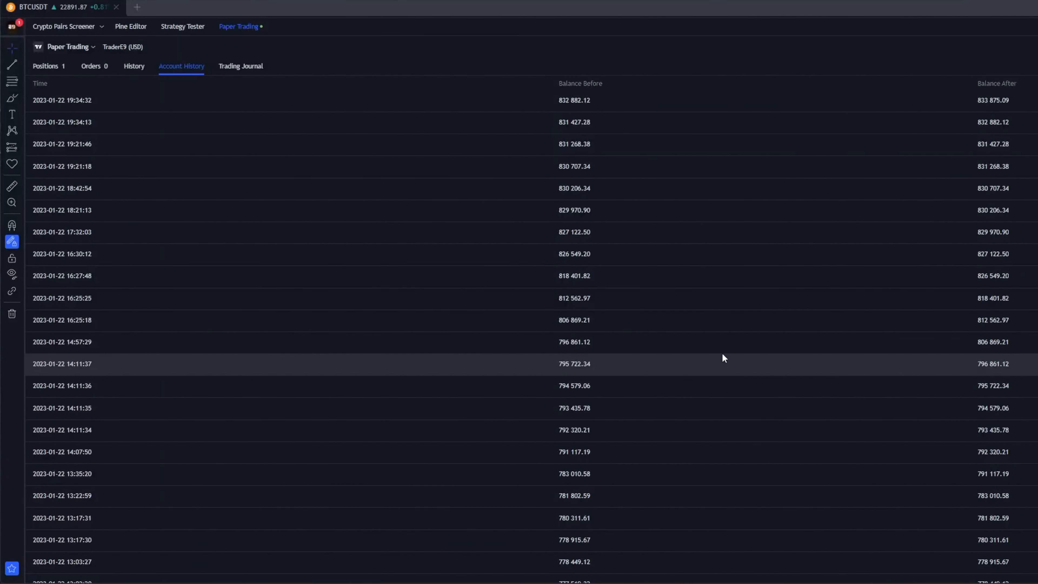
pyautogui.moveTo(688, 316)
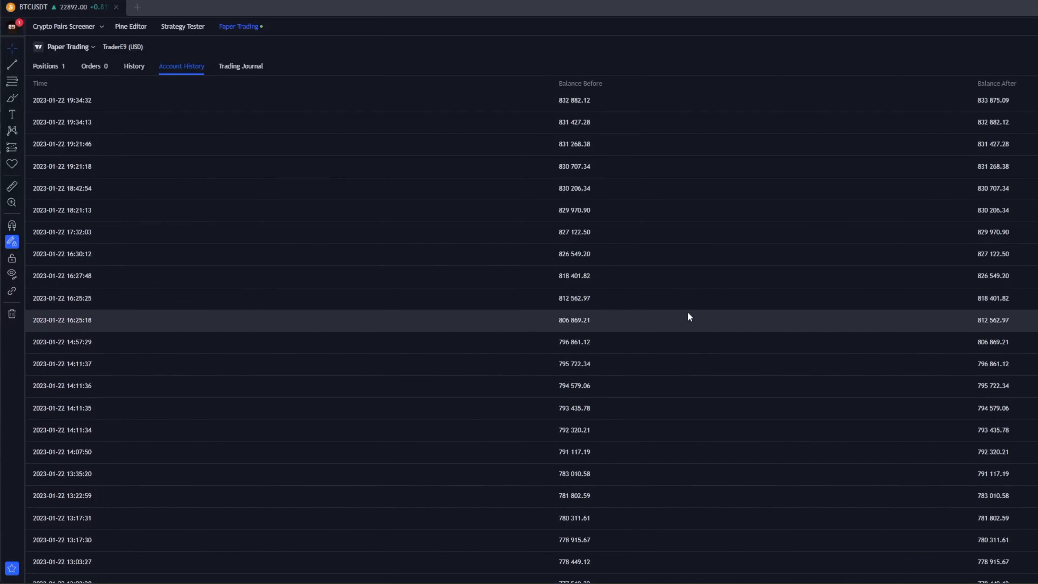
pyautogui.moveTo(566, 100)
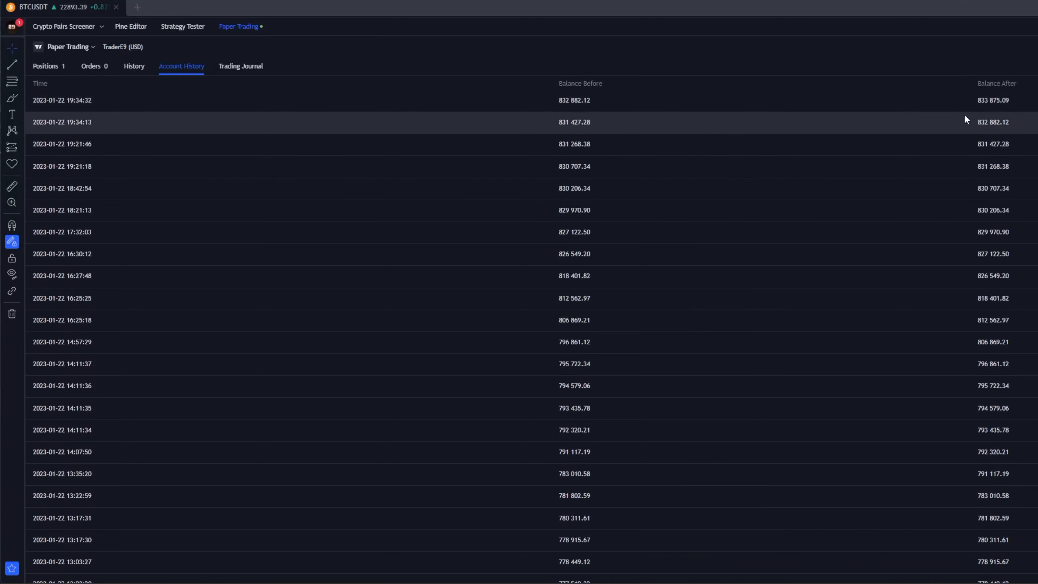
pyautogui.moveTo(58, 106)
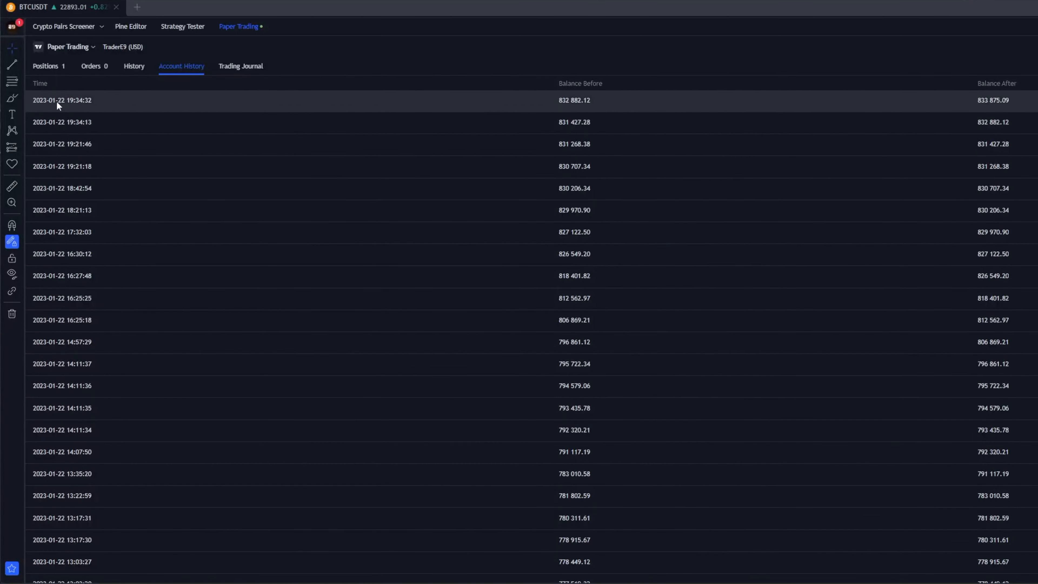
# Step: Scroll to the opening 100 000.00 row and the January 23 balances topping near 1 051 764
pyautogui.scroll(-3)
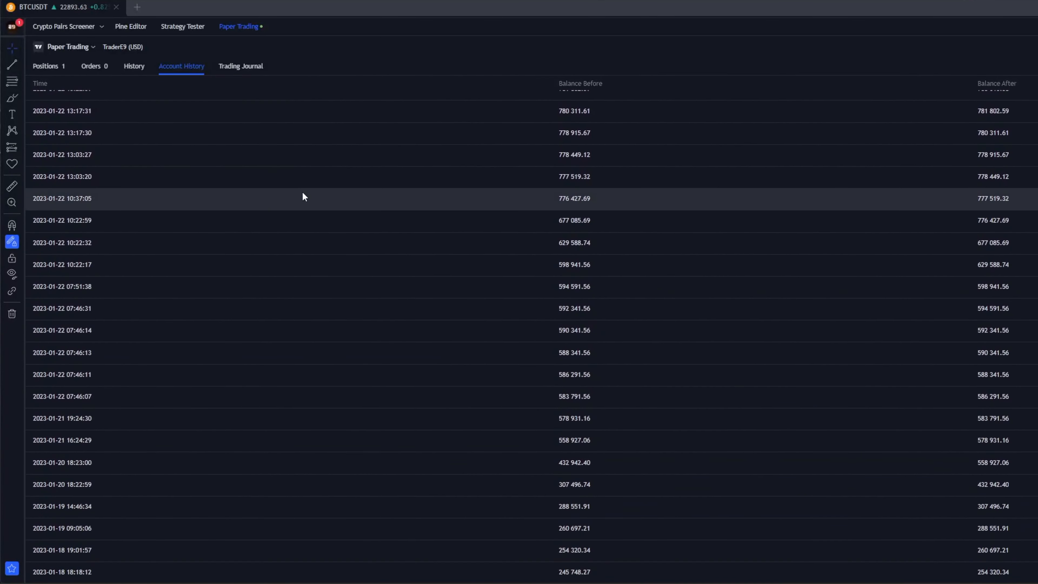
pyautogui.scroll(-3)
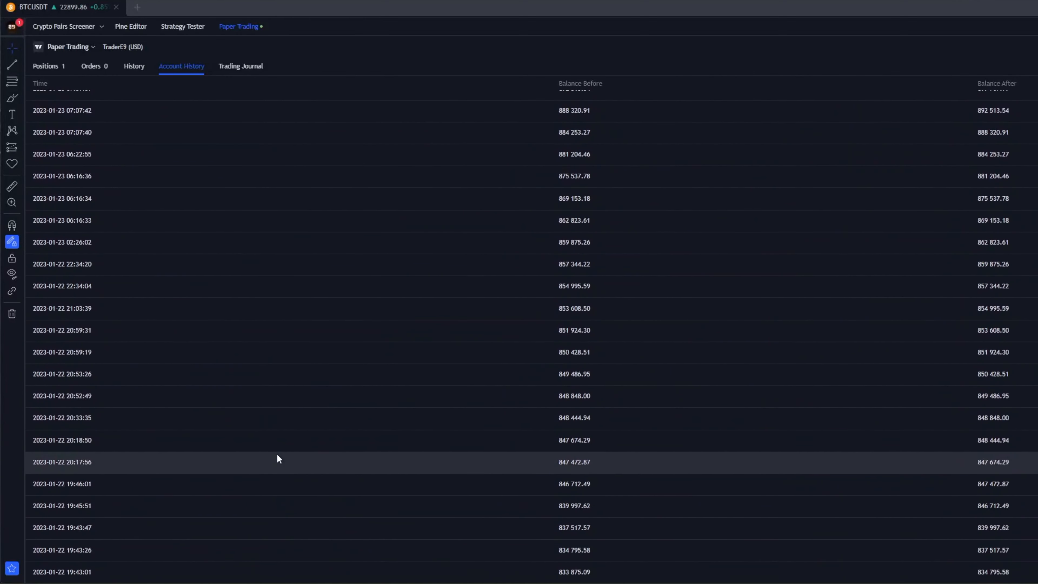
pyautogui.moveTo(583, 579)
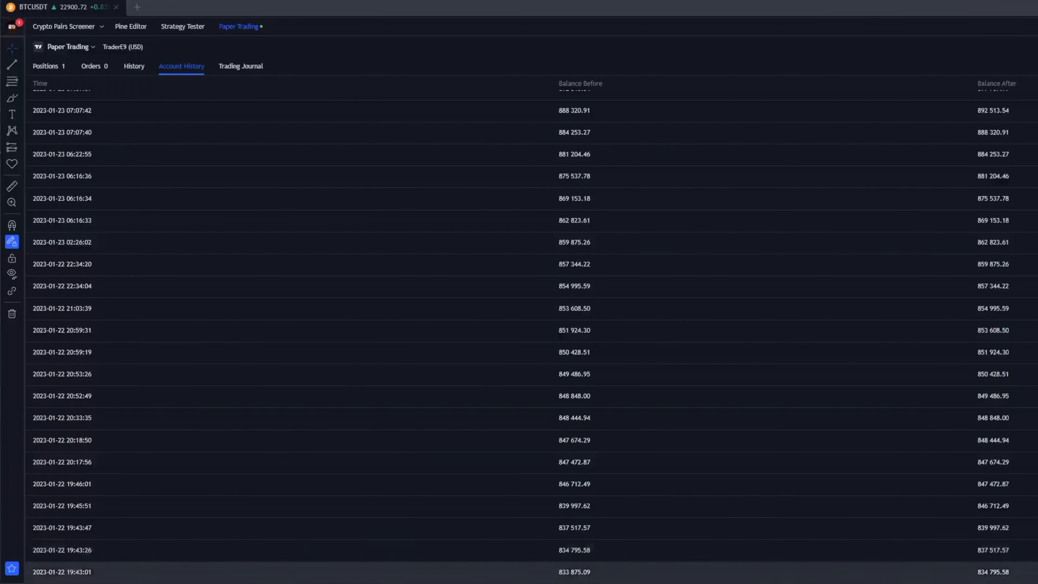
pyautogui.scroll(3)
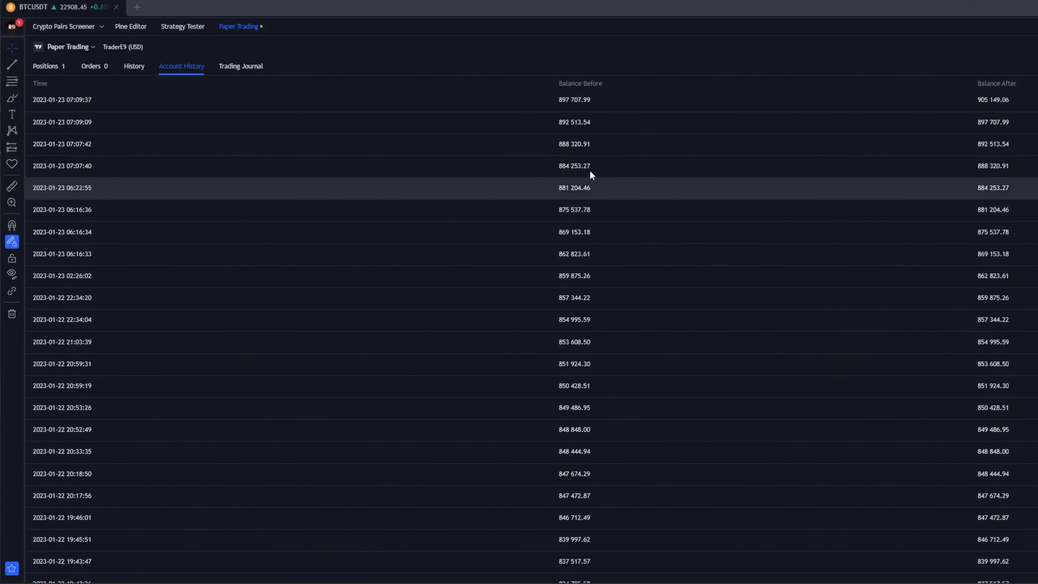
pyautogui.scroll(3)
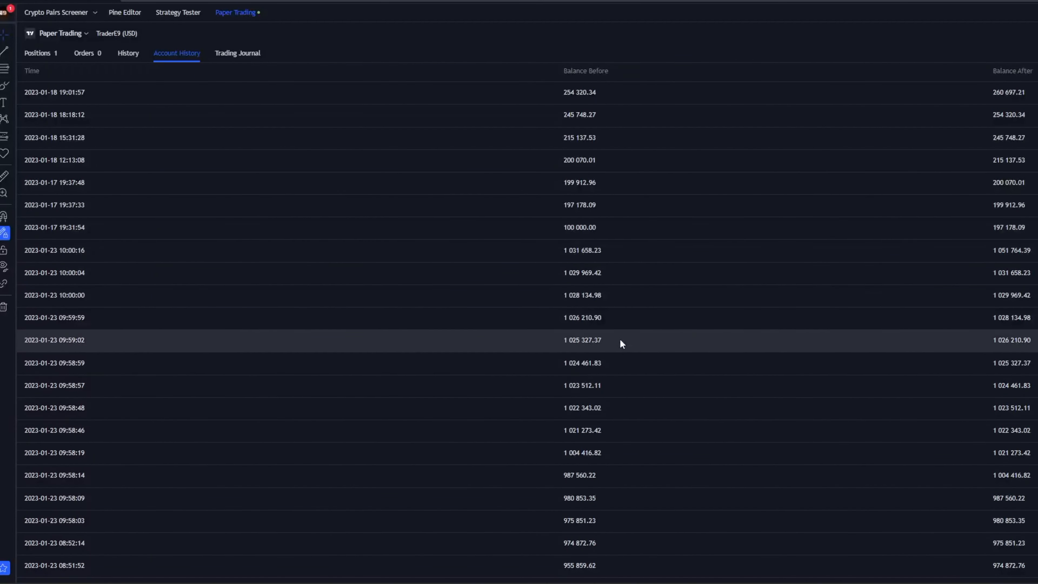
pyautogui.moveTo(740, 266)
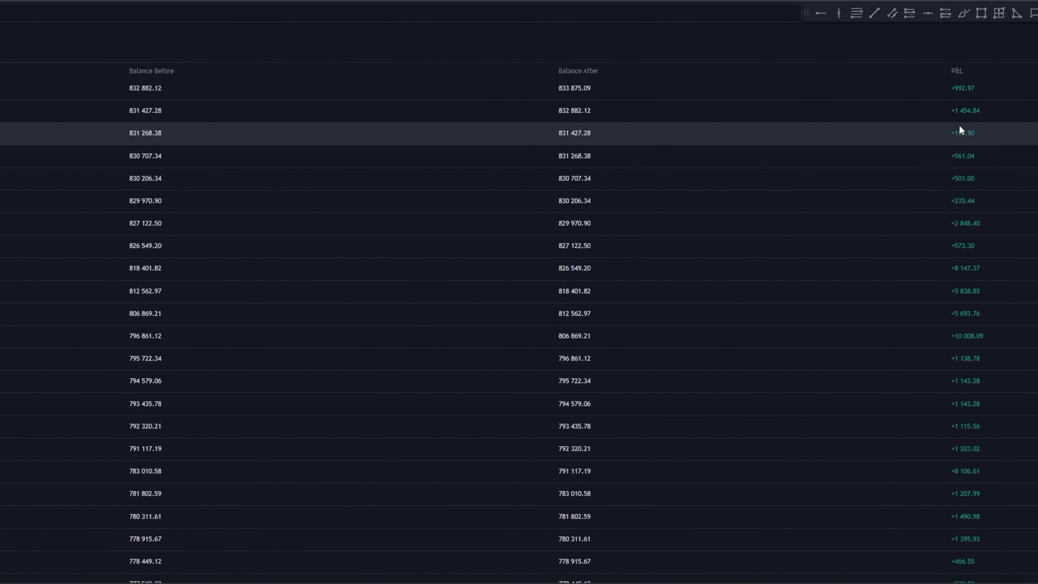
pyautogui.moveTo(972, 268)
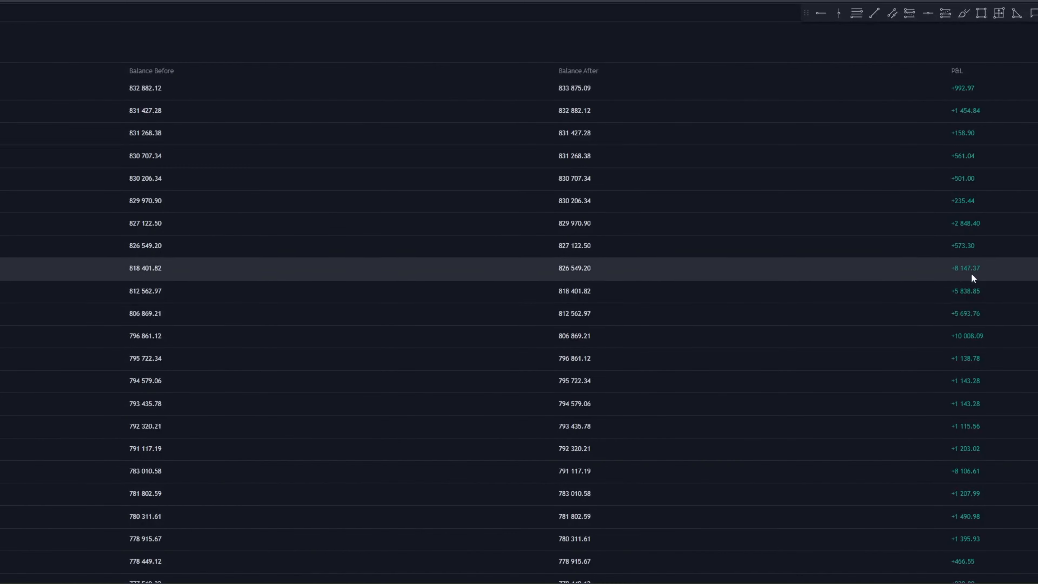
# Step: Bring the P&L column into view, showing all-green gains up to about 892 500
pyautogui.scroll(-3)
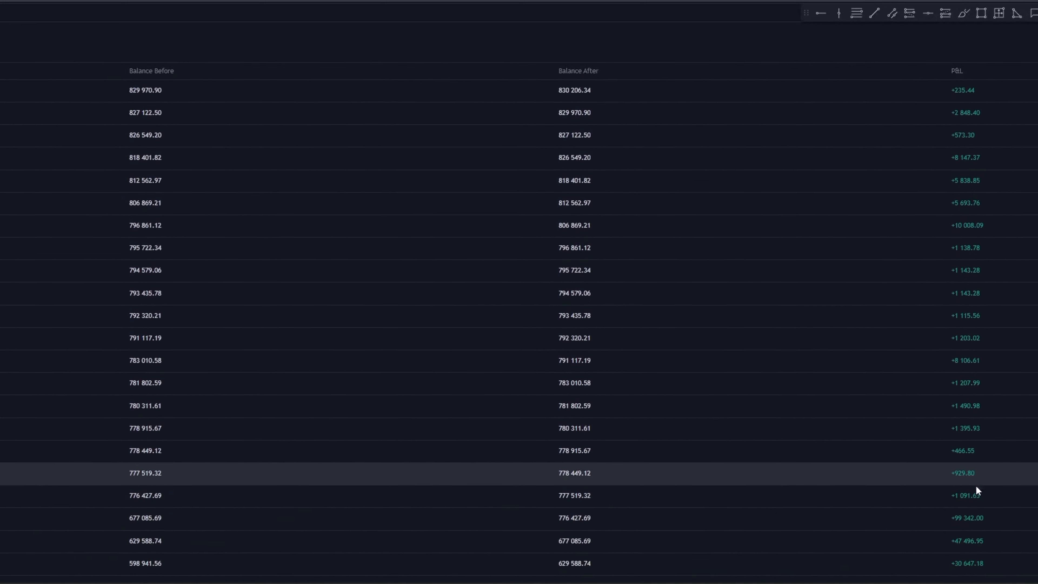
pyautogui.scroll(-3)
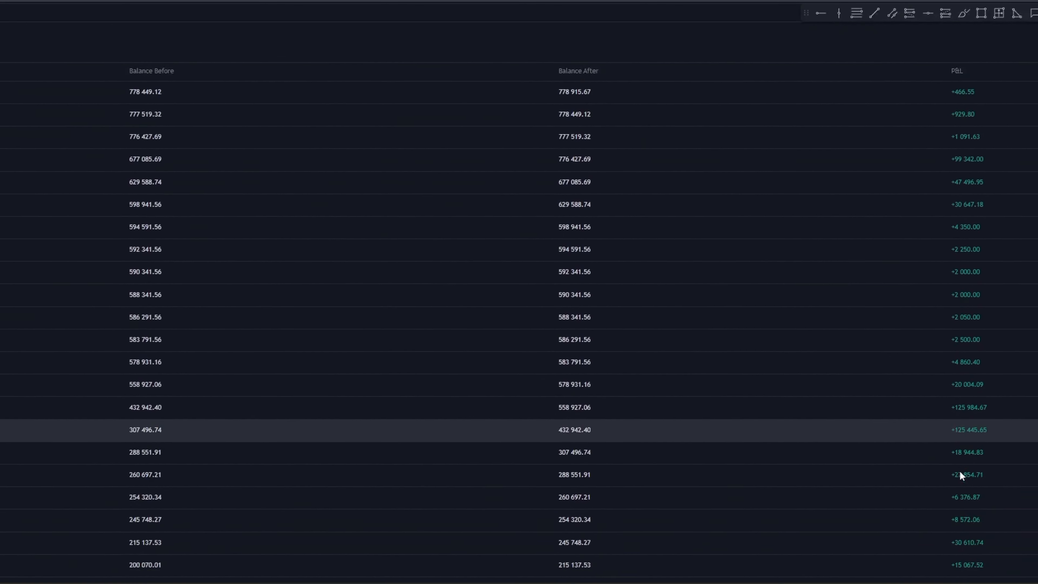
pyautogui.scroll(3)
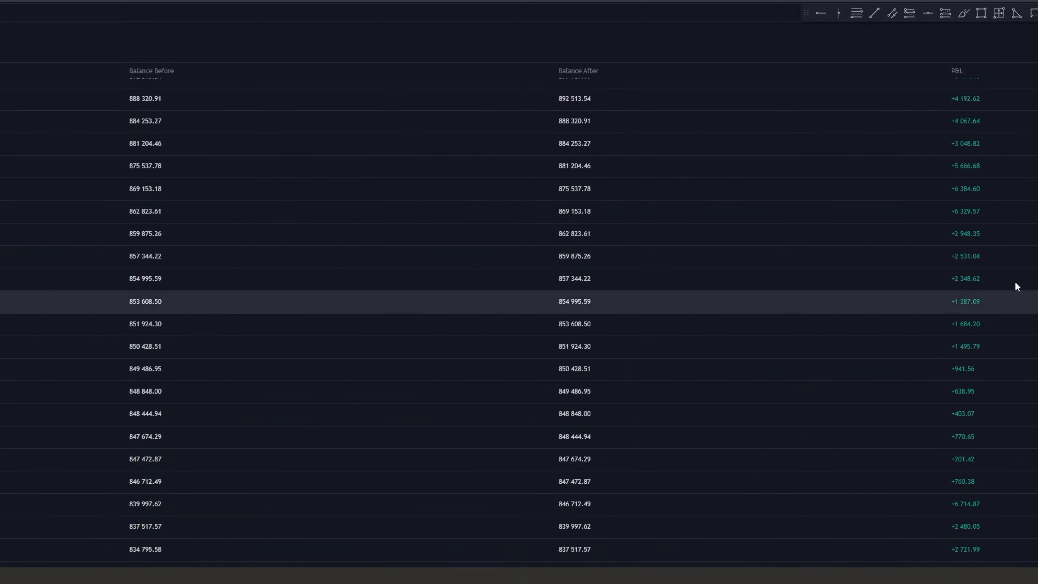
pyautogui.moveTo(969, 165)
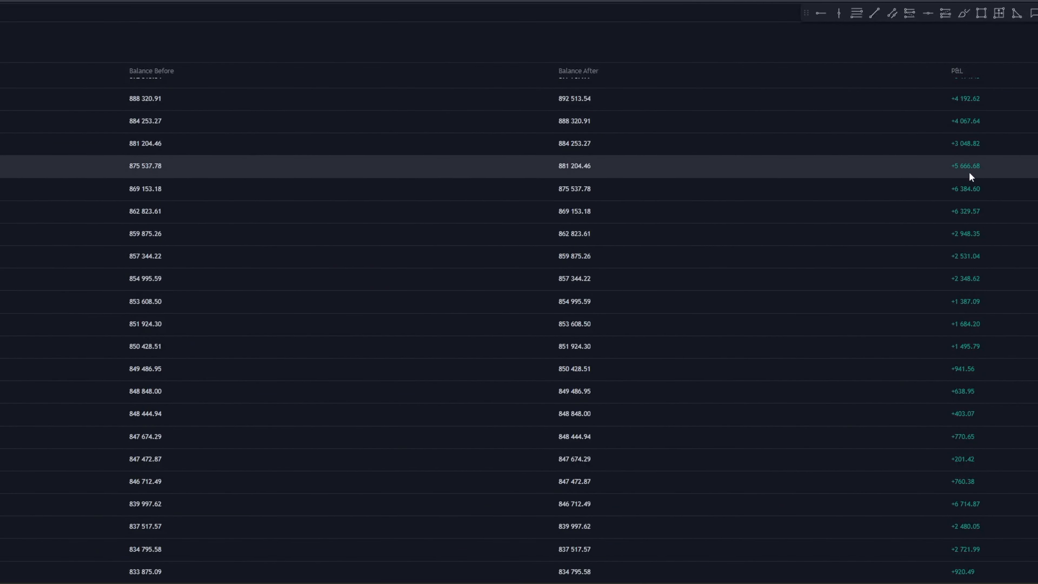
pyautogui.scroll(-3)
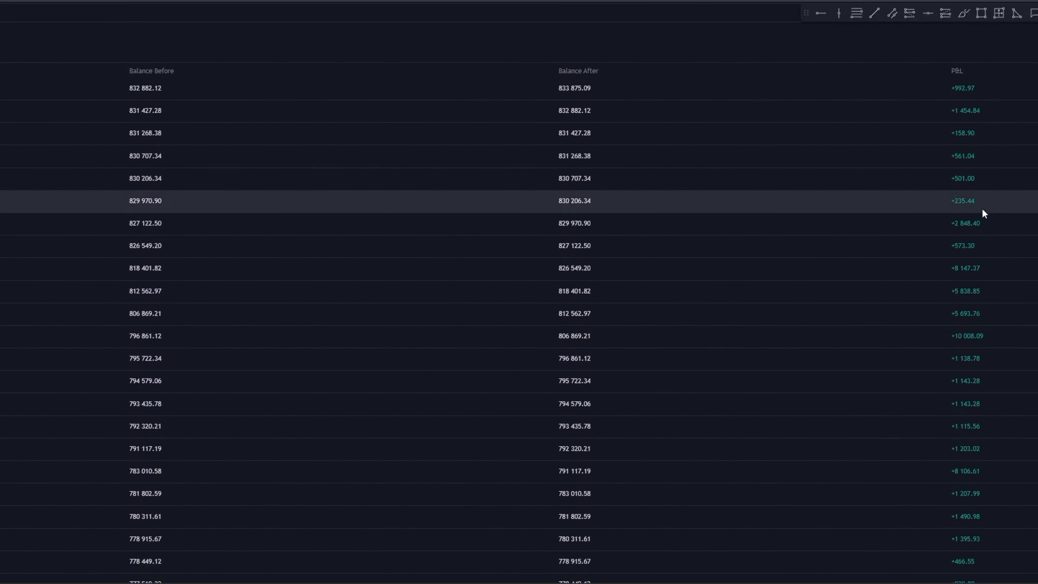
pyautogui.moveTo(1000, 410)
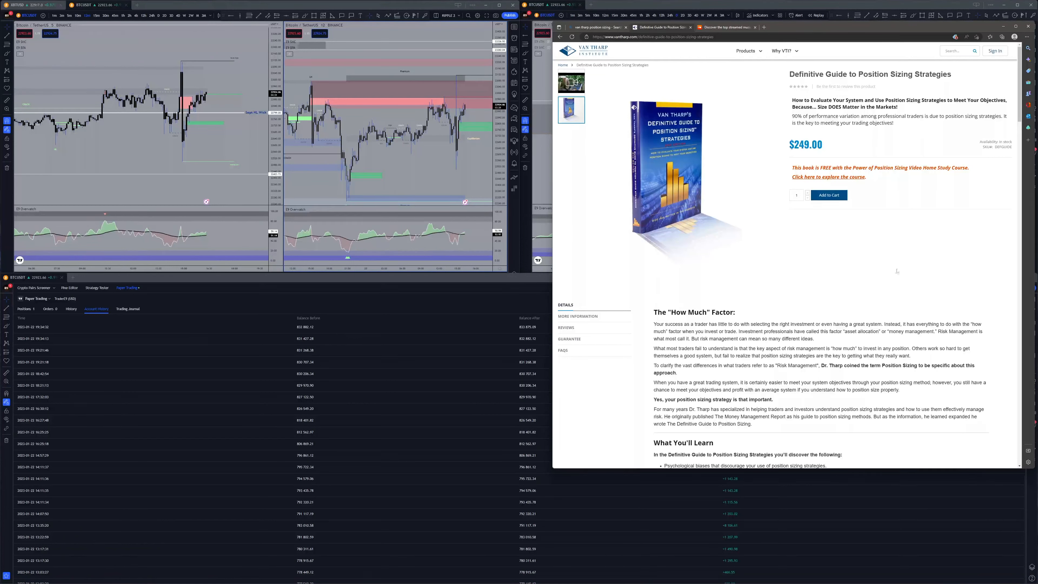
pyautogui.moveTo(875, 256)
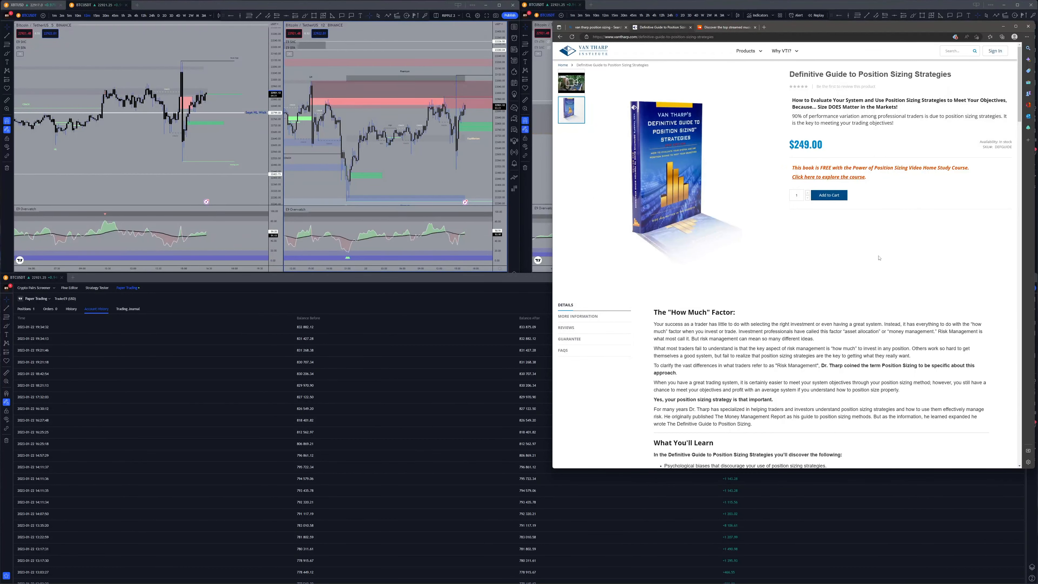
# Step: Scroll the Definitive Guide to Position Sizing page down to its Table of Contents and award badge
pyautogui.scroll(-3)
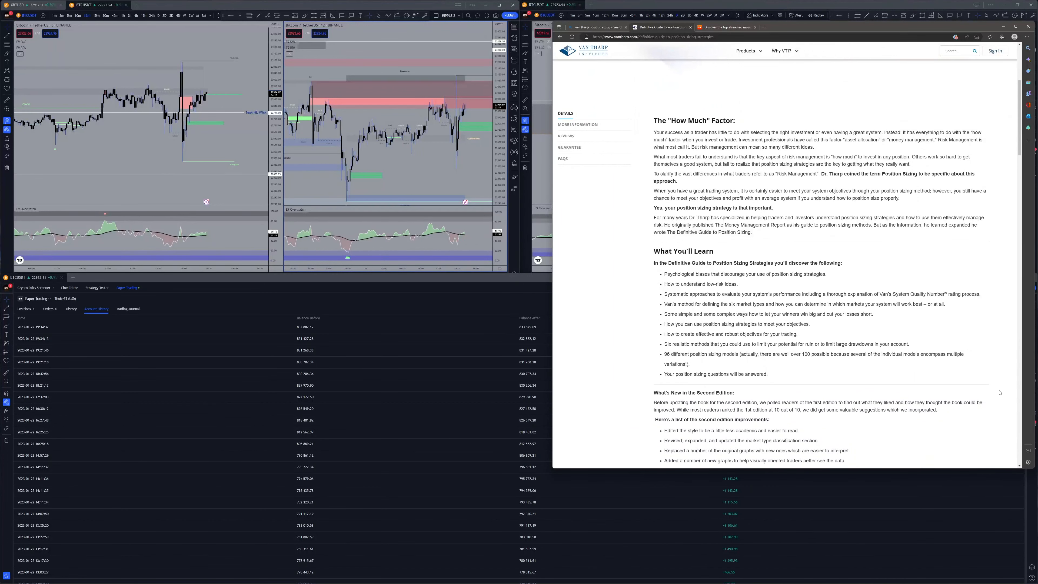
pyautogui.scroll(-3)
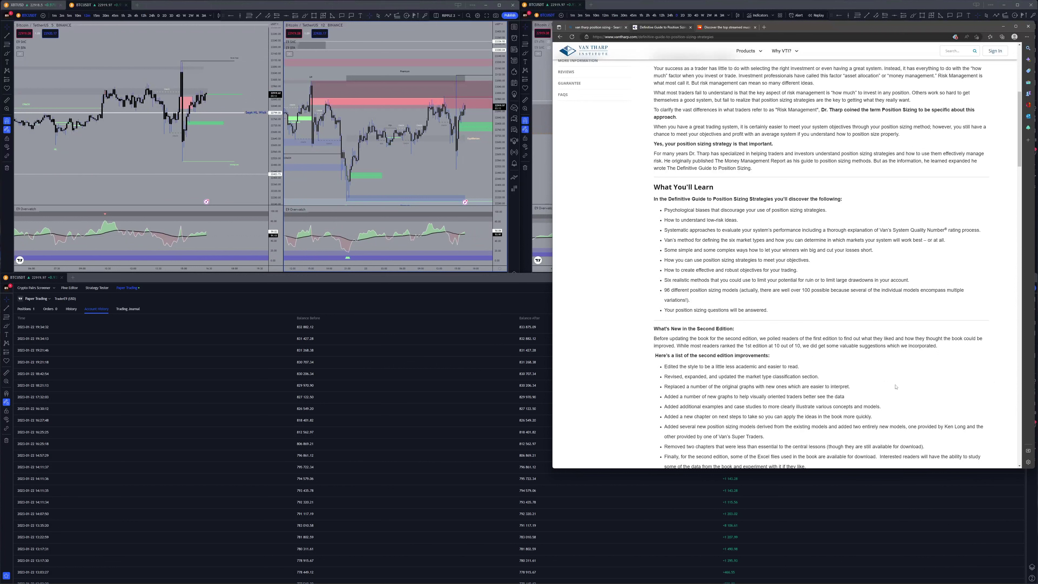
pyautogui.moveTo(640, 435)
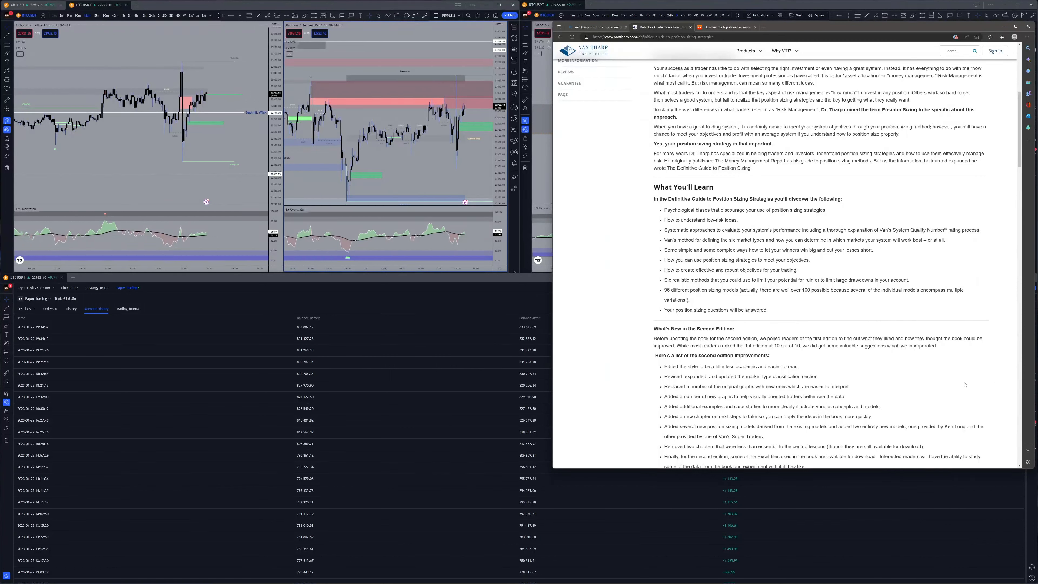
pyautogui.scroll(-3)
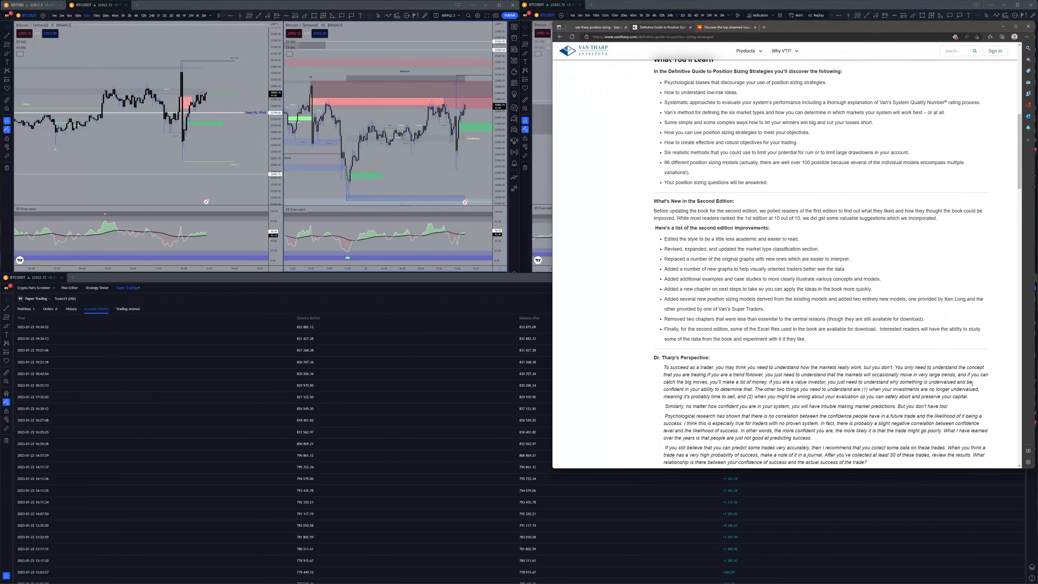
pyautogui.scroll(-3)
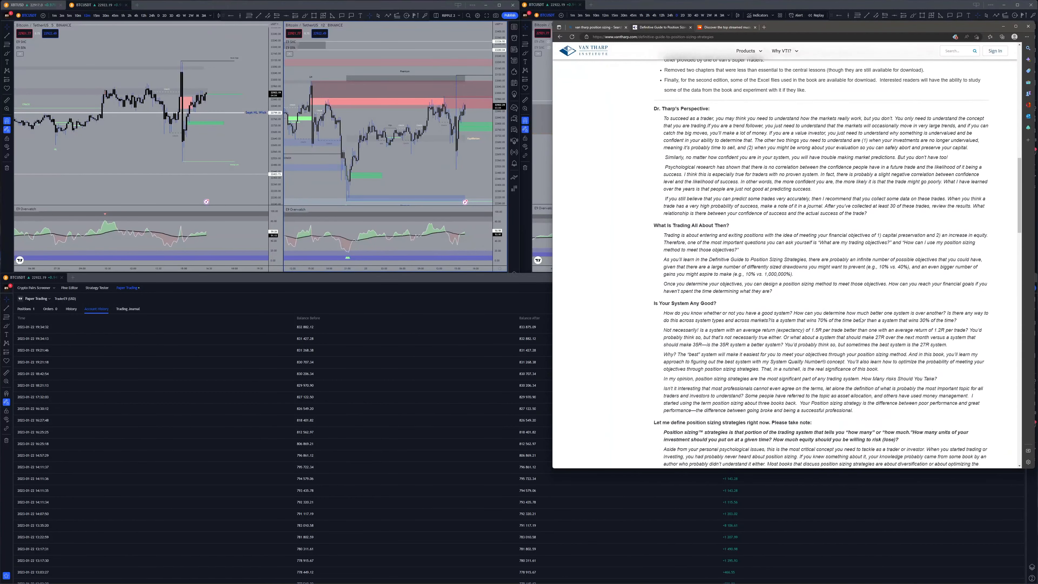
pyautogui.scroll(-3)
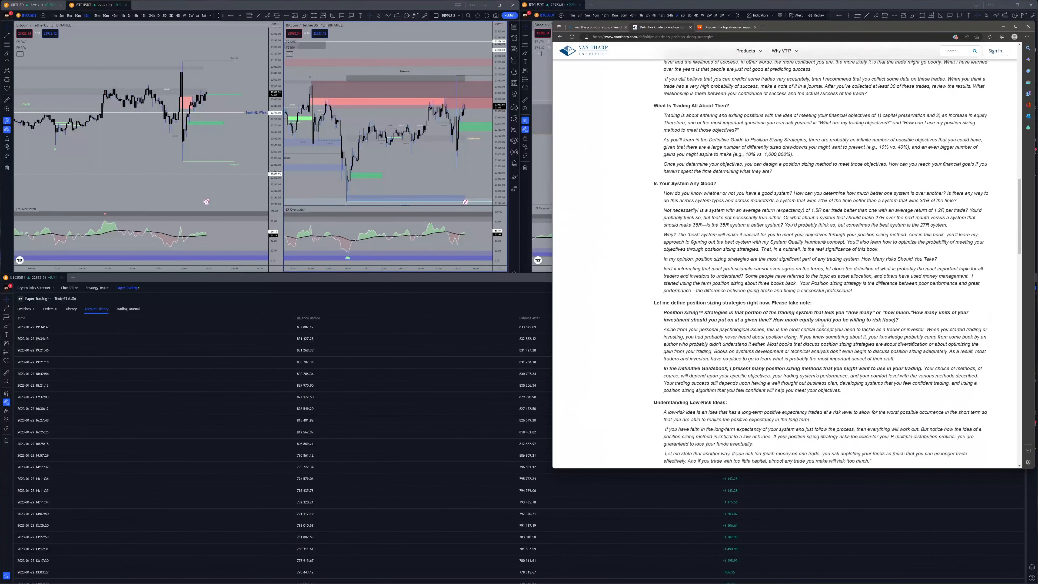
pyautogui.scroll(-3)
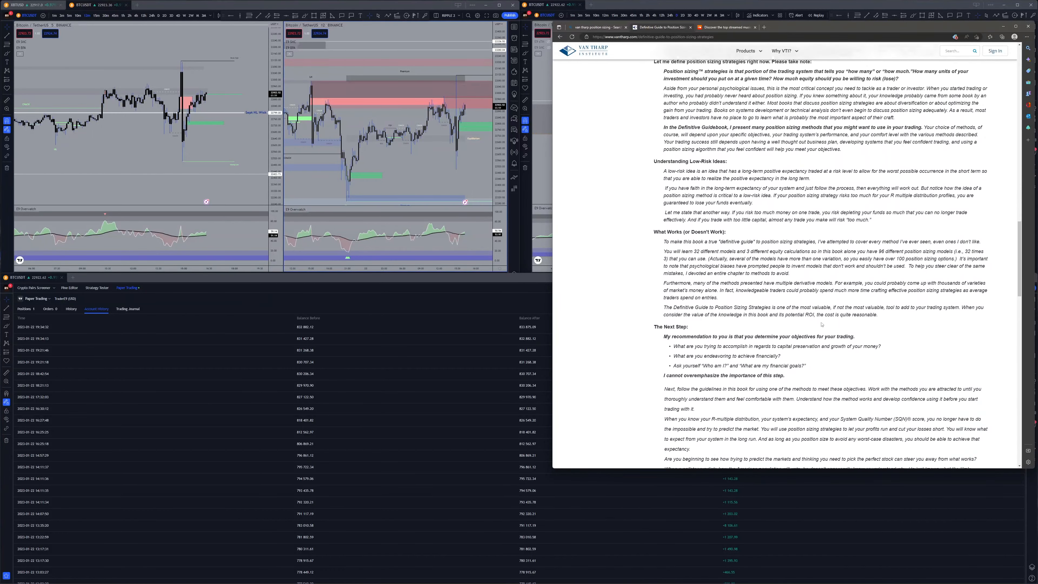
pyautogui.scroll(-3)
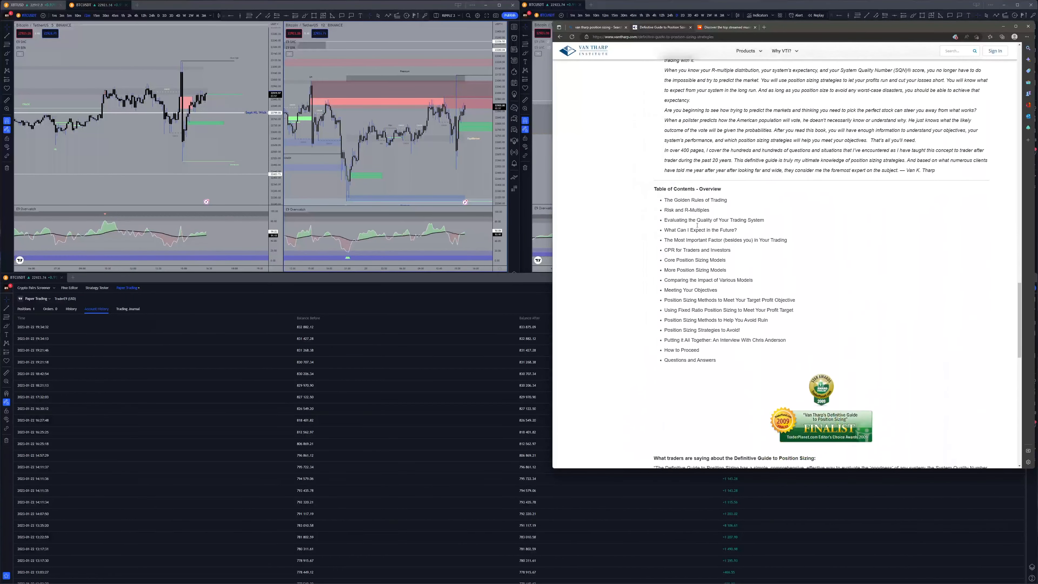